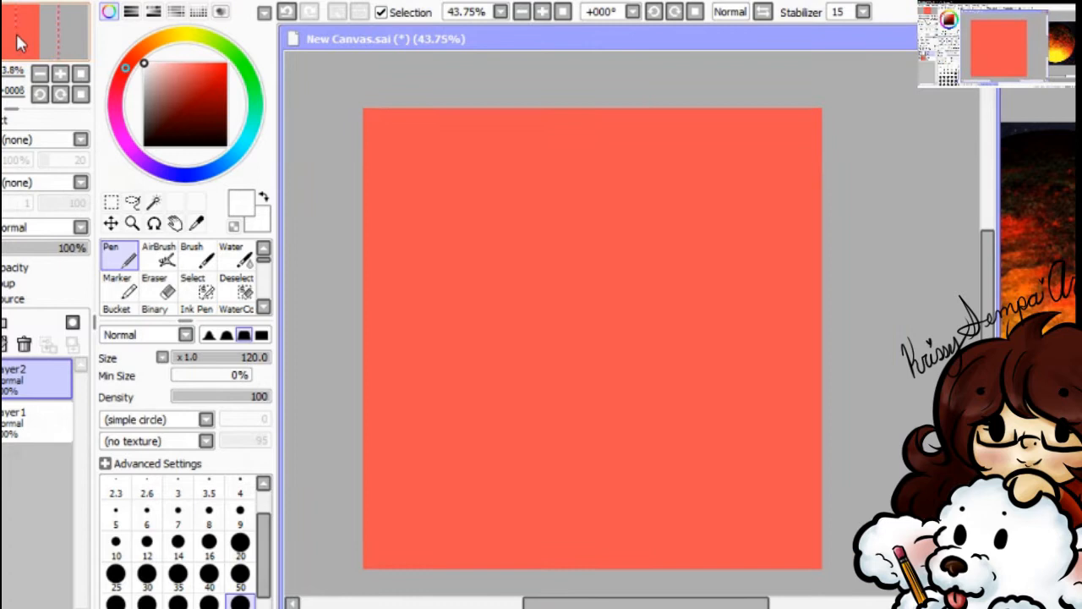
# Sketch the bichon's fluffy head, ears, eyes and nose in dark red pen lines on Layer2
pyautogui.click(240, 554)
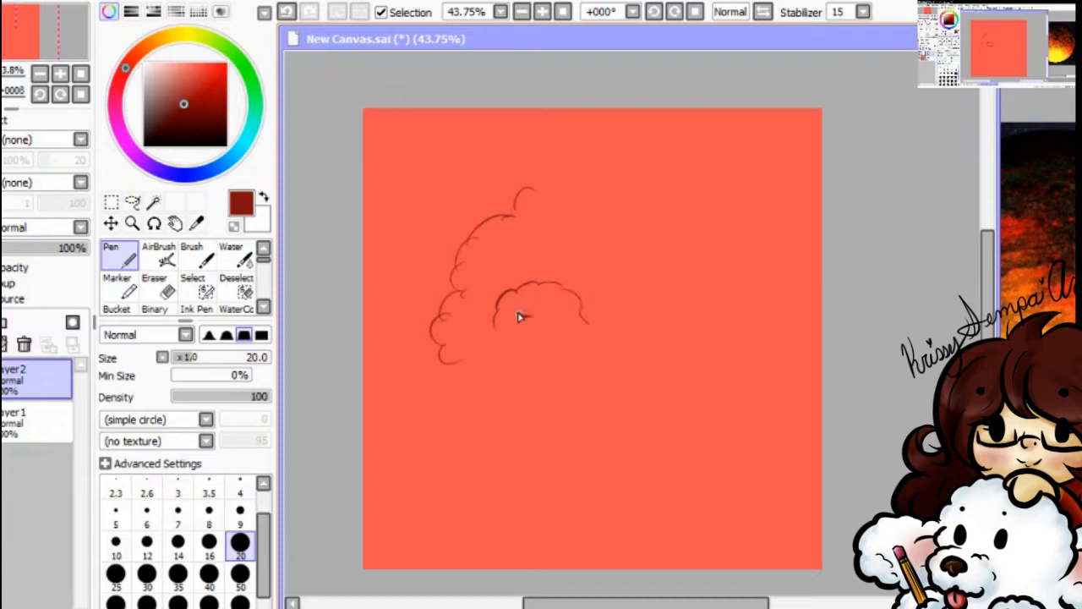
pyautogui.moveTo(528, 321); pyautogui.dragTo(537, 318)
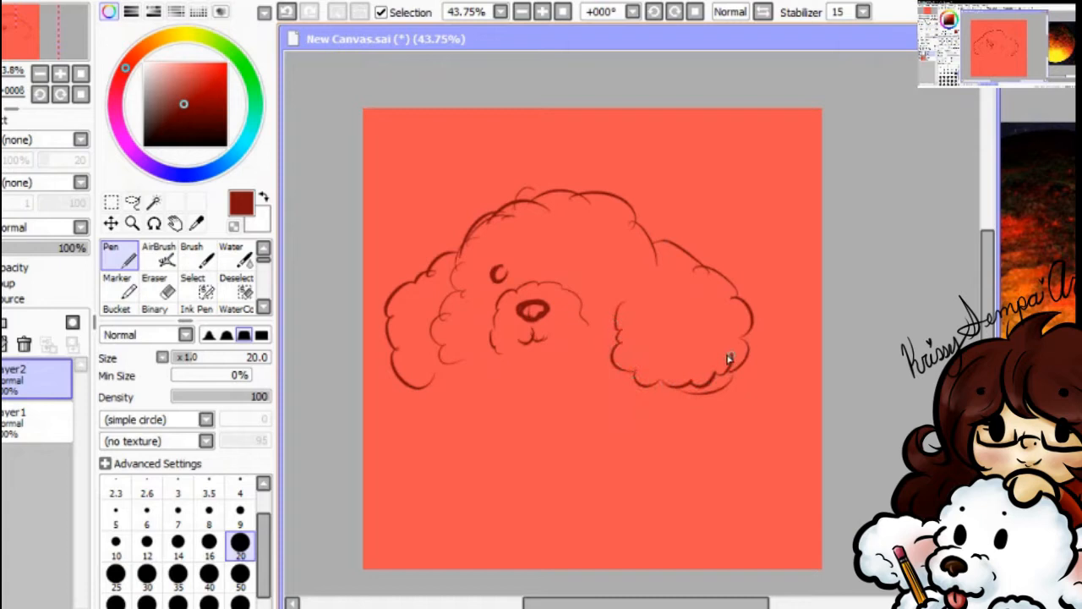
pyautogui.click(193, 285)
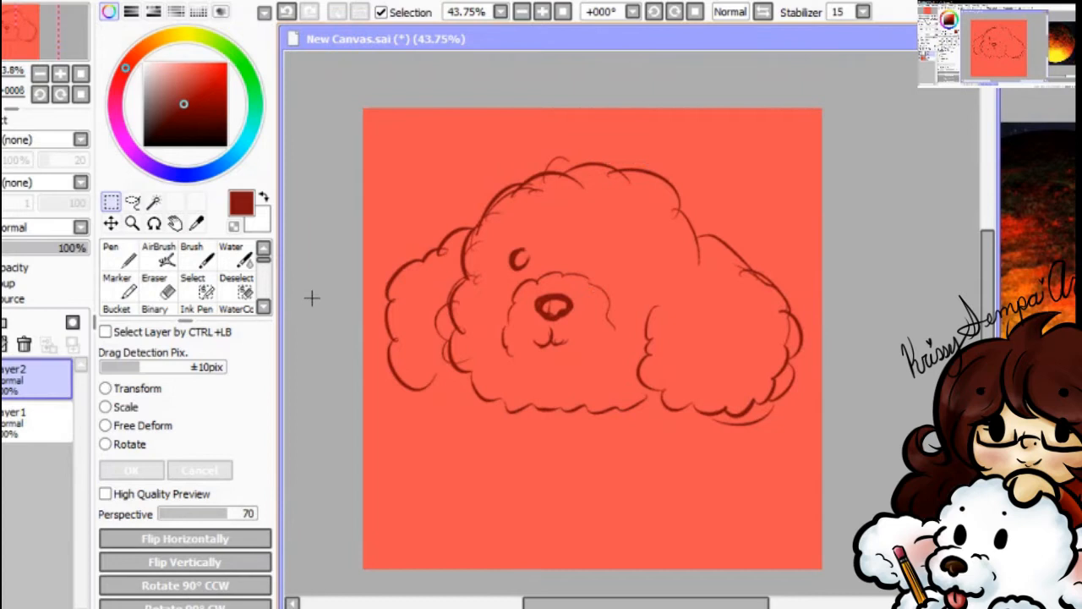
pyautogui.click(109, 254)
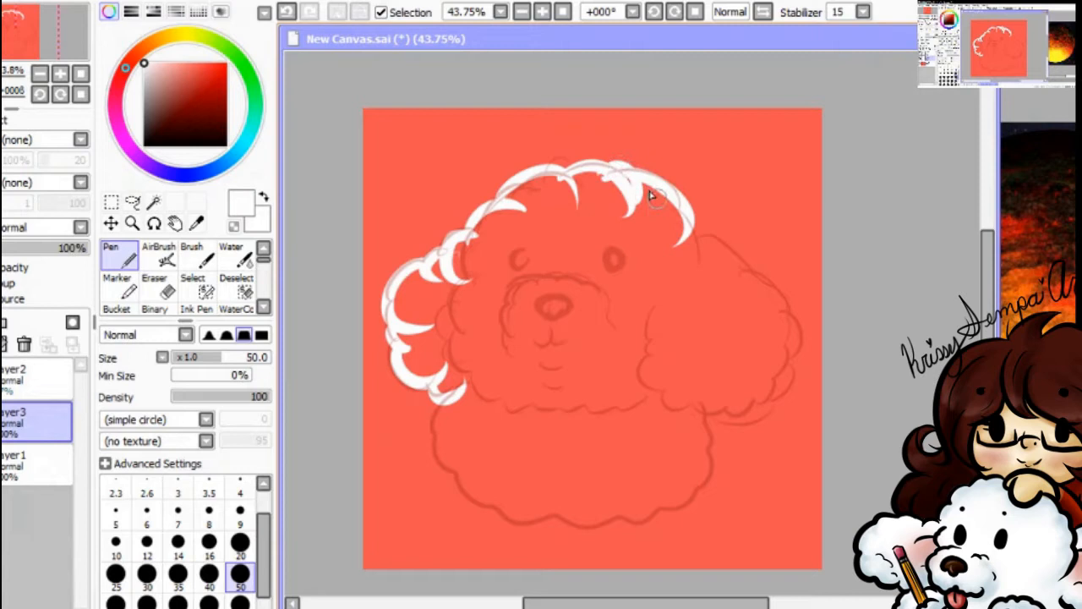
# Block in the dog's head and body with solid white on Layer3 using a large pen
pyautogui.moveTo(656, 195); pyautogui.dragTo(443, 406)
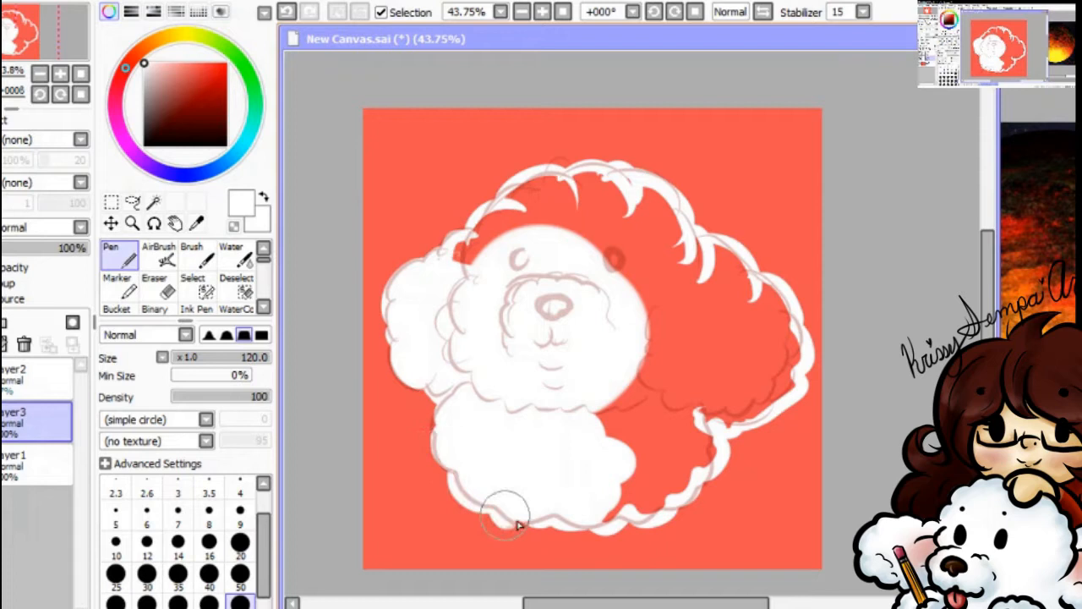
pyautogui.moveTo(507, 524); pyautogui.dragTo(719, 262)
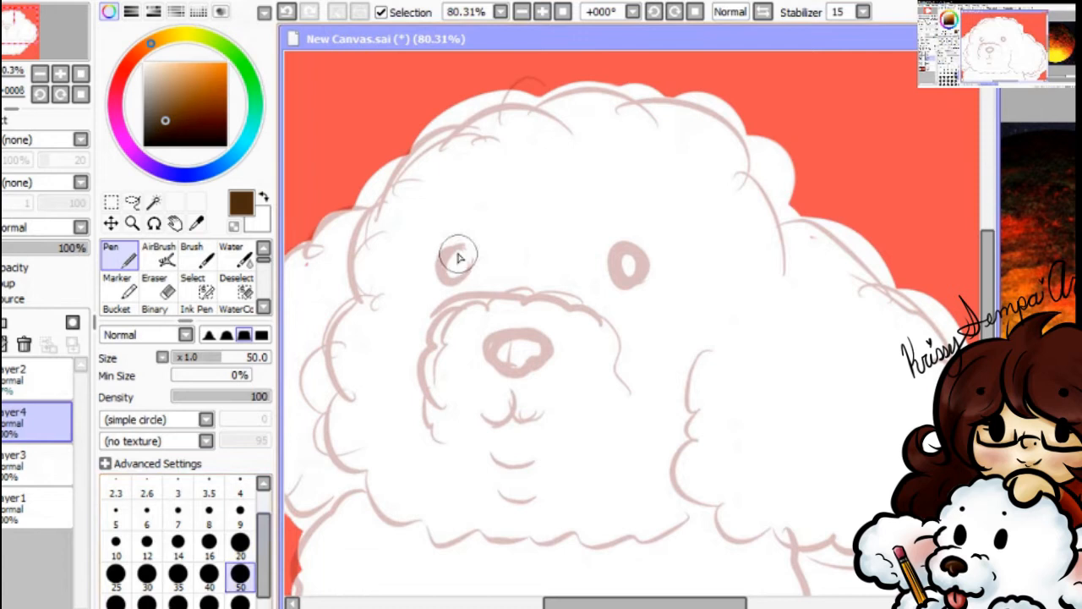
# Trace brown lineart over the dog's fur curls on Layer4 with the pen at size 50
pyautogui.click(456, 267)
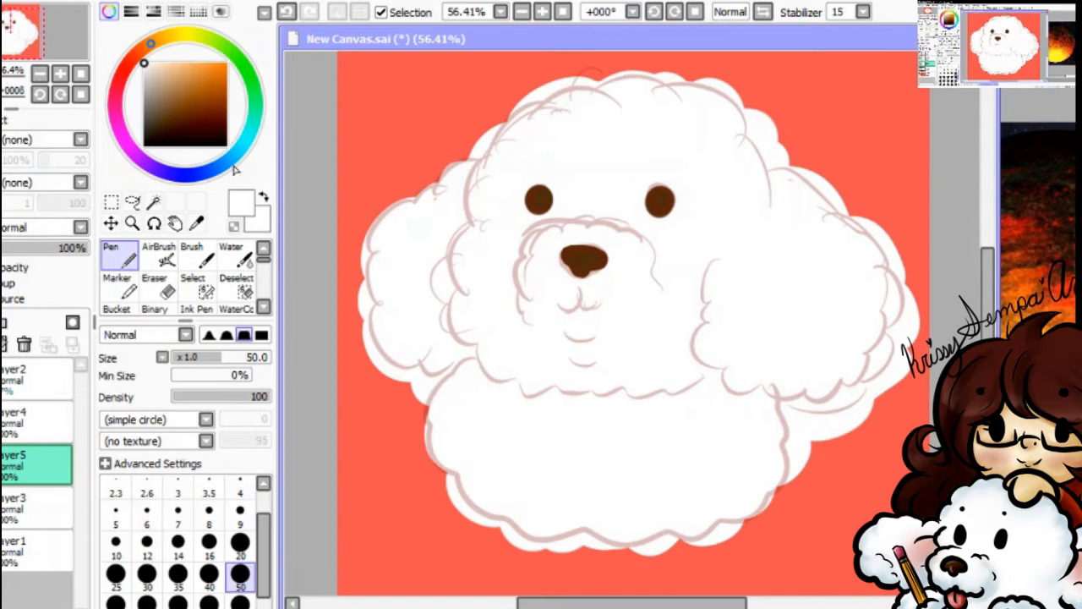
# Choose dark brown and fill the dog's eyes and nose on Layer5
pyautogui.click(159, 251)
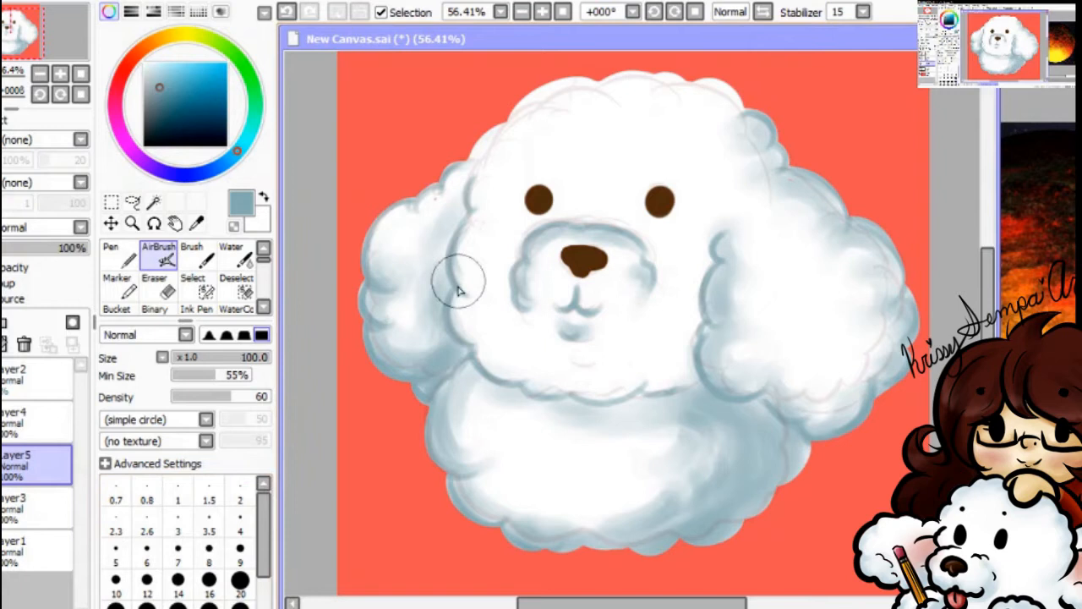
# Paint light blue-grey shading into the fur edges and left ear with the Water brush on Layer5
pyautogui.click(230, 253)
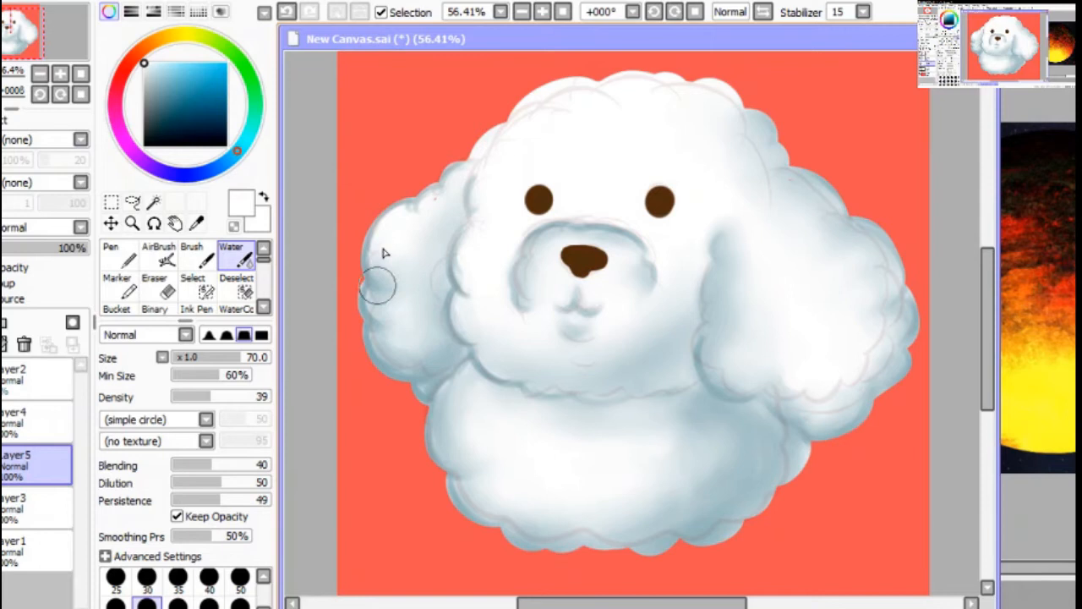
# Pick a darker steel blue, create Layer6 and ready the AirBrush at size 30
pyautogui.click(116, 262)
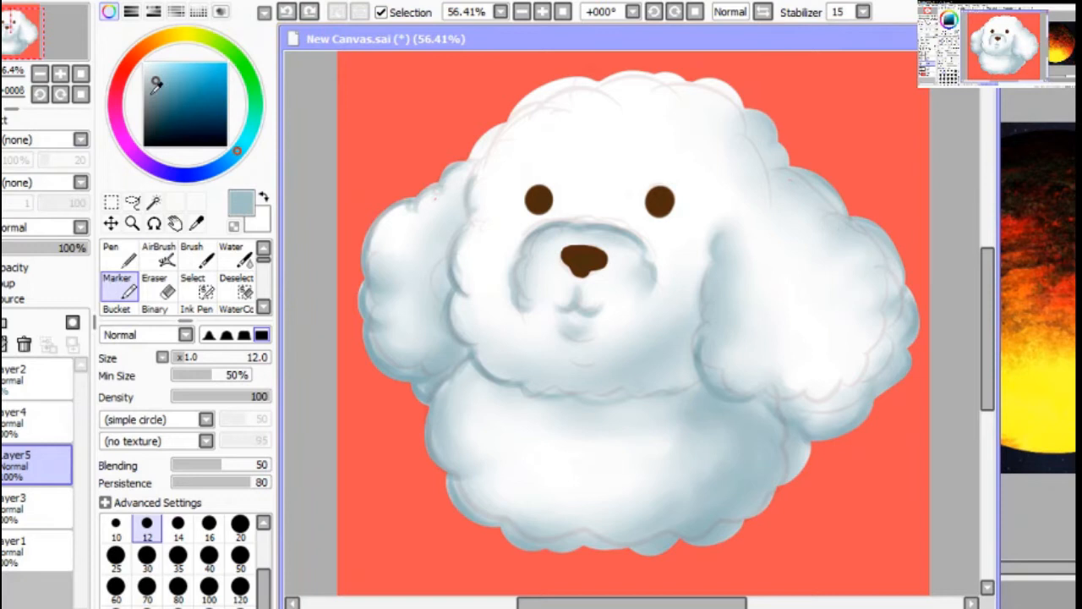
pyautogui.click(158, 254)
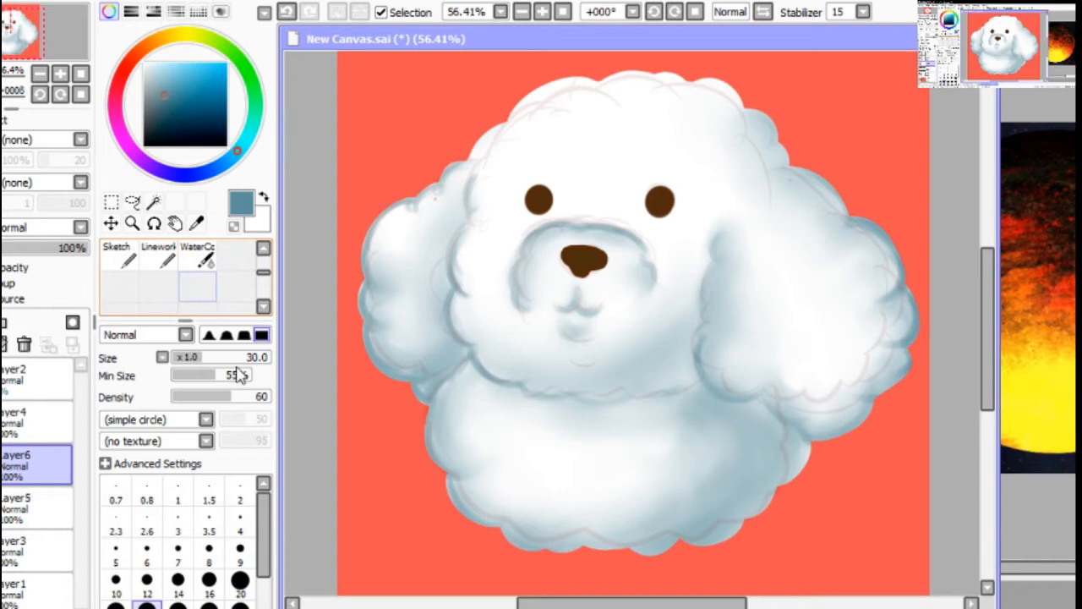
pyautogui.click(159, 253)
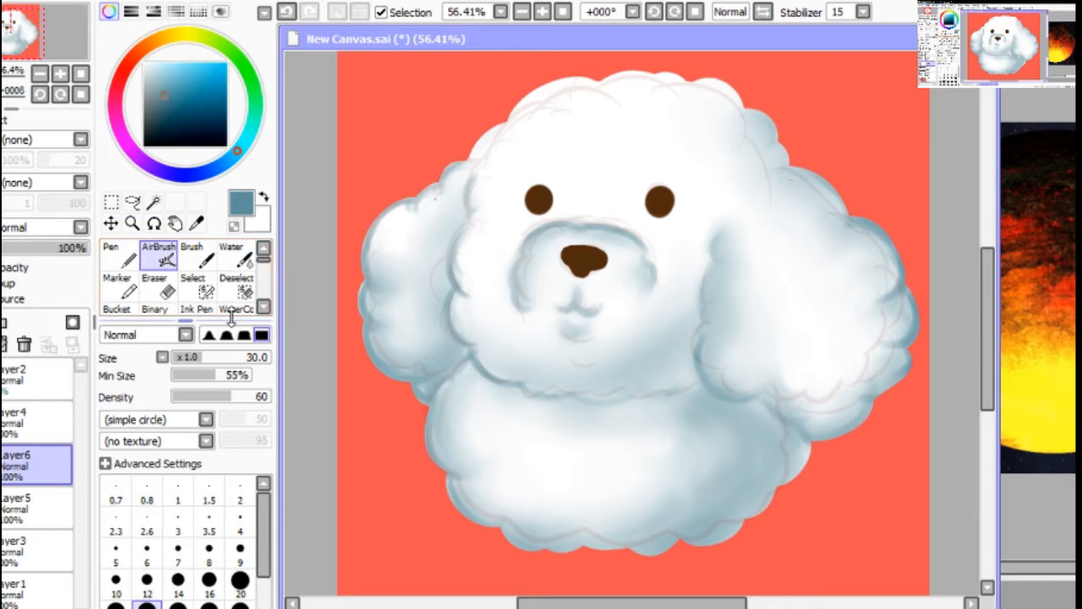
pyautogui.click(264, 308)
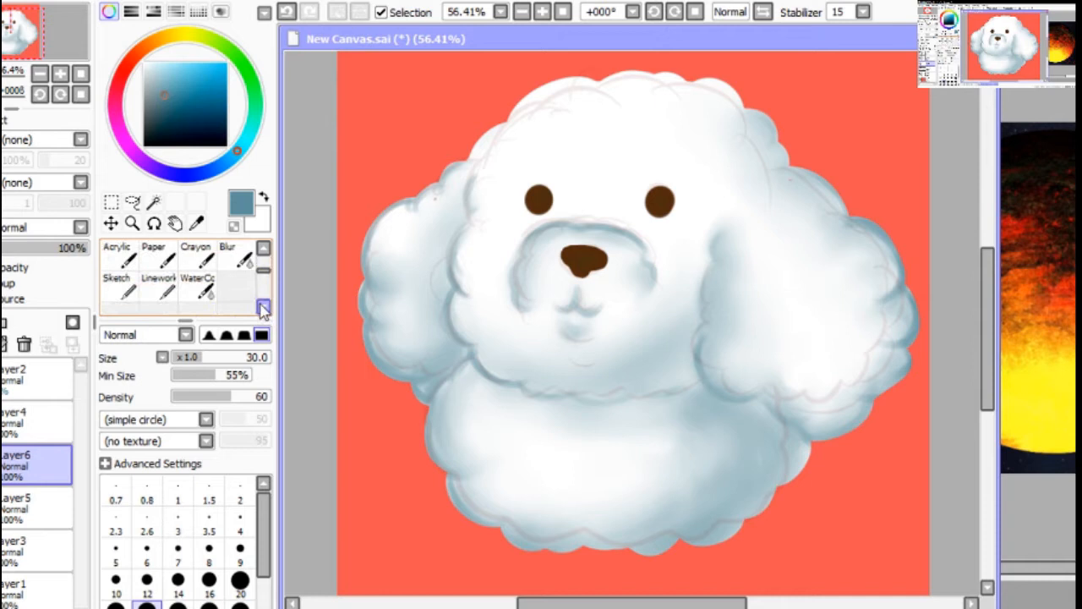
pyautogui.click(264, 308)
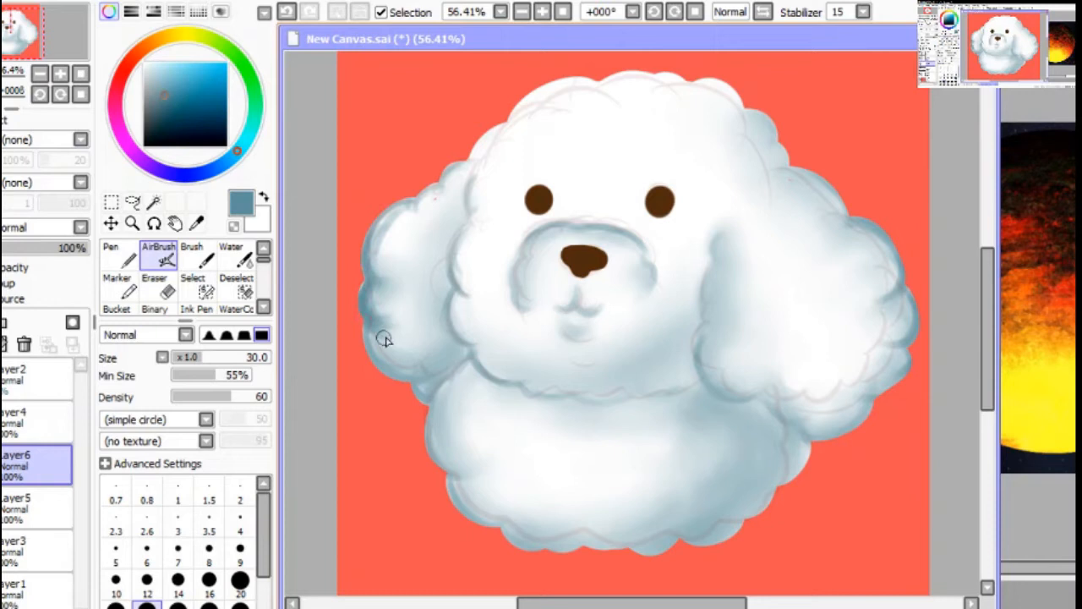
# Airbrush dark blue curl strokes along the fur outline and the right ear on Layer6
pyautogui.moveTo(386, 342); pyautogui.dragTo(456, 245)
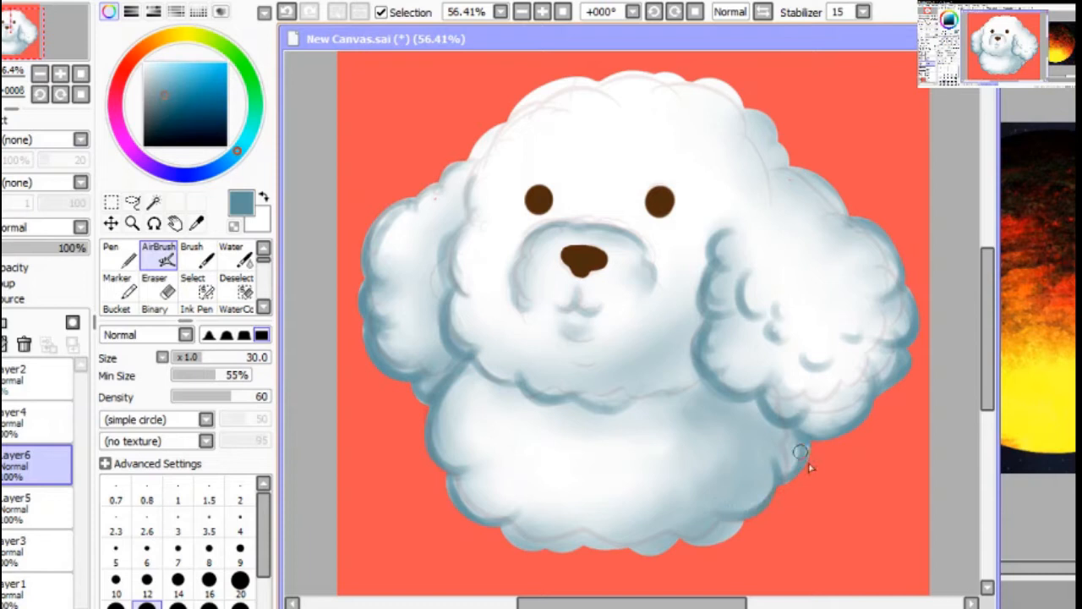
# Spray soft blue-grey shading below the right ear, then work finer with a much smaller brush
pyautogui.moveTo(801, 450); pyautogui.dragTo(541, 550)
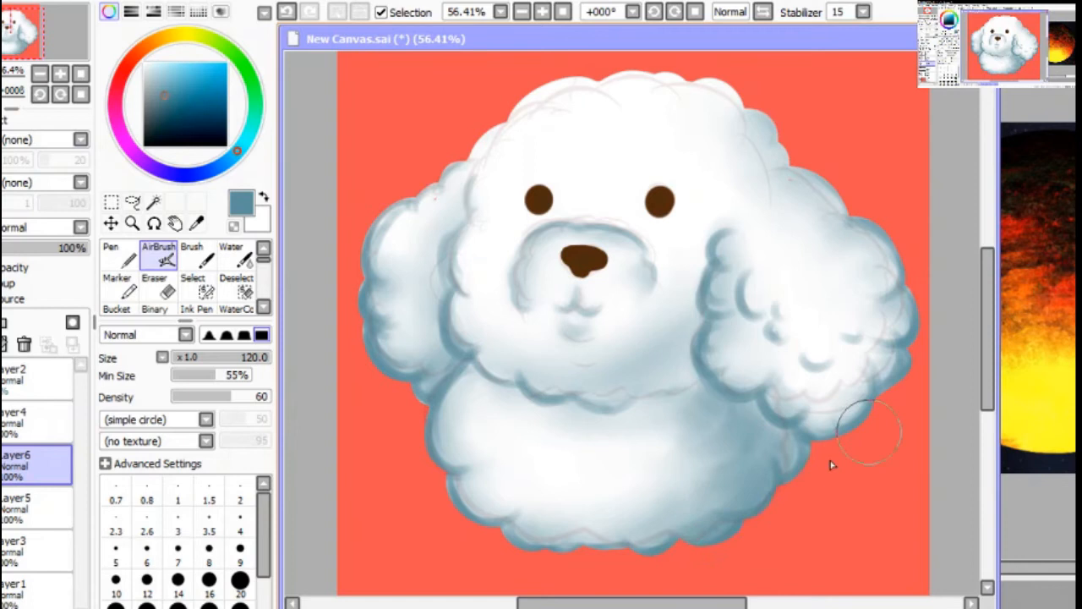
pyautogui.click(240, 581)
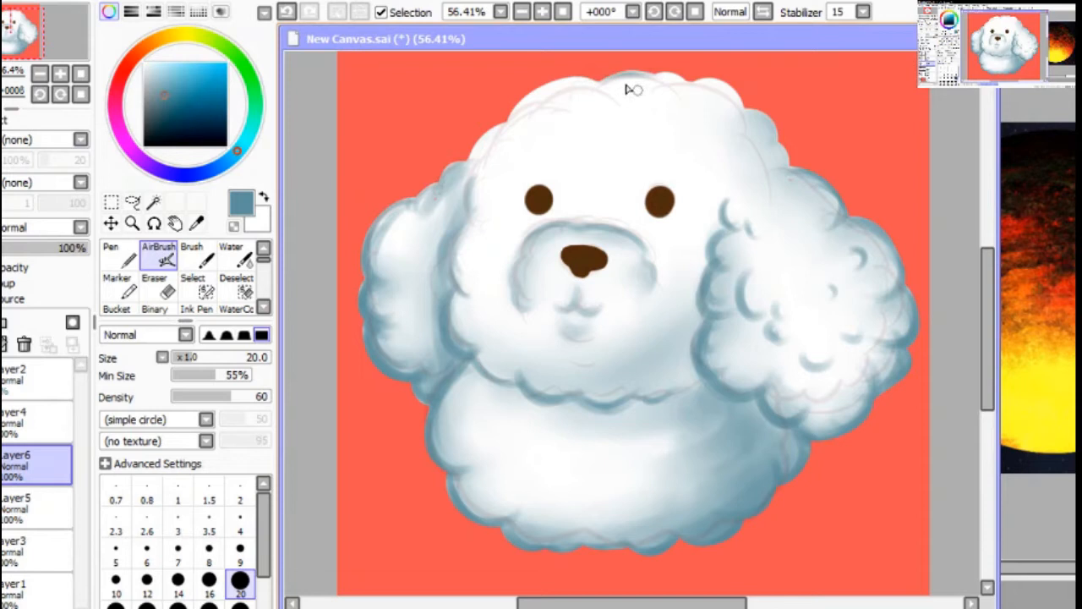
pyautogui.click(232, 250)
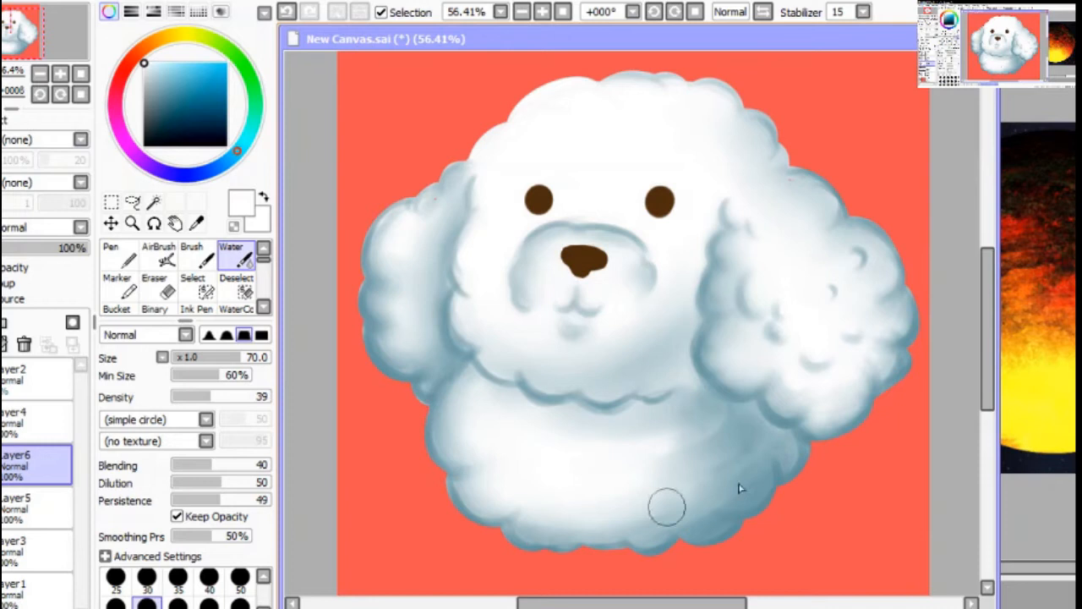
# Blend the right ear's dark shading into smooth transitions with the Water brush
pyautogui.click(159, 254)
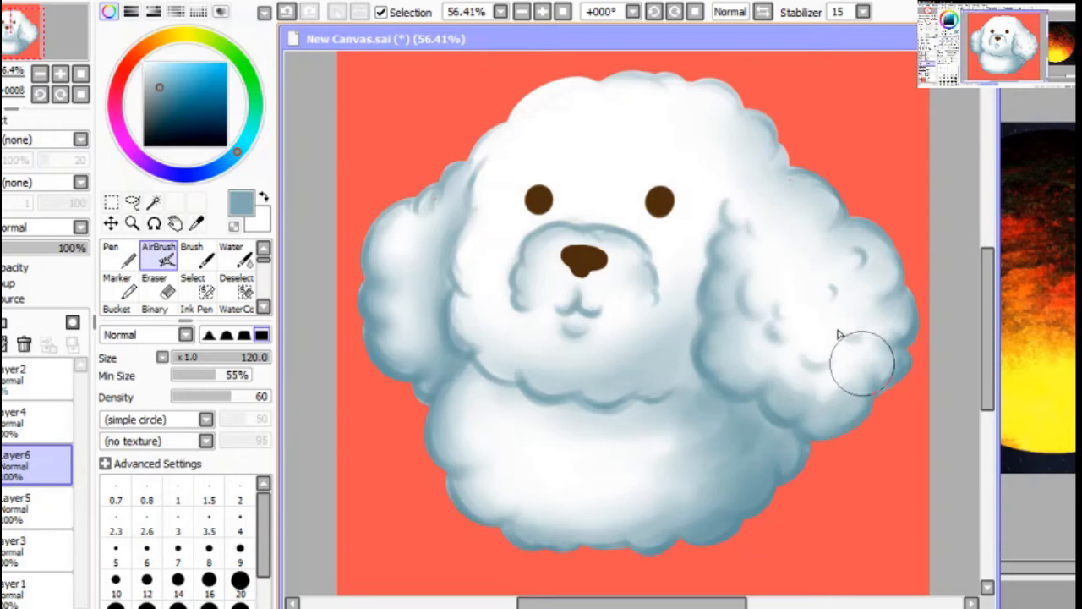
pyautogui.click(230, 254)
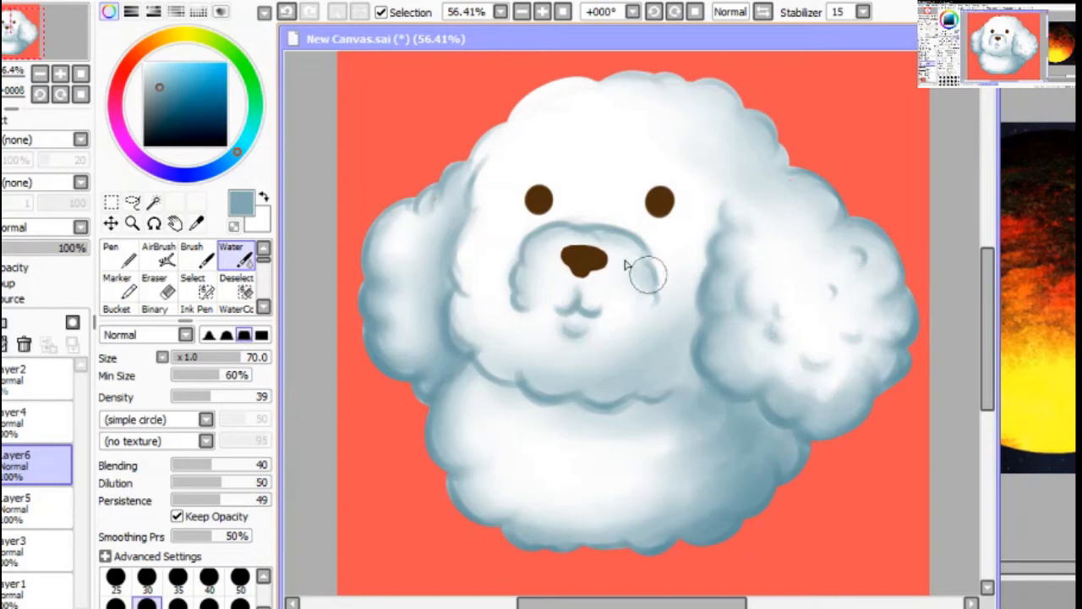
pyautogui.click(159, 253)
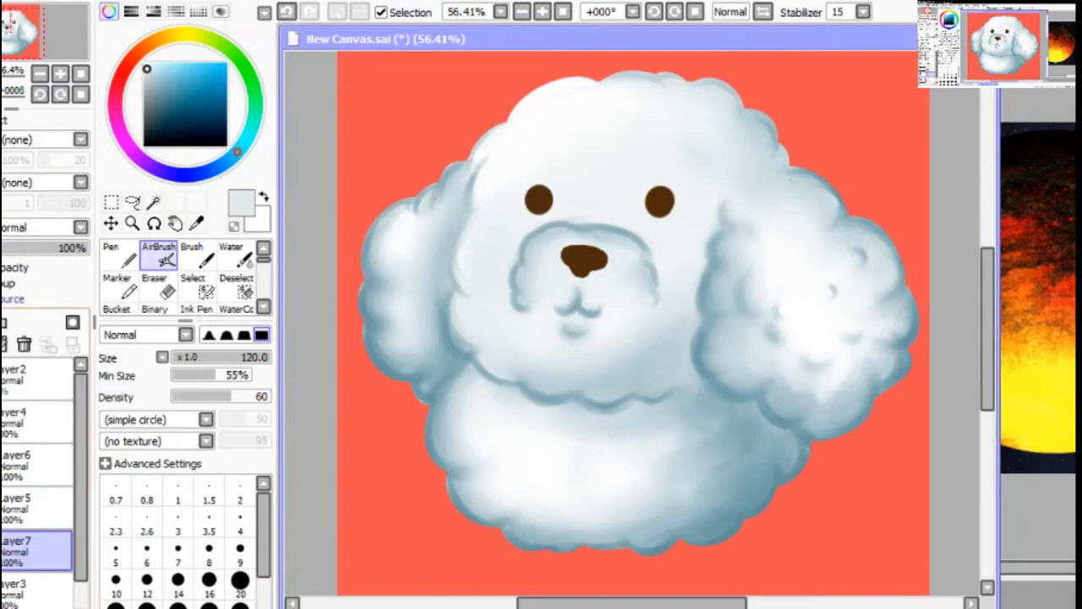
# Dab near-white airbrush highlights onto the right ear's curls on a new layer
pyautogui.click(240, 581)
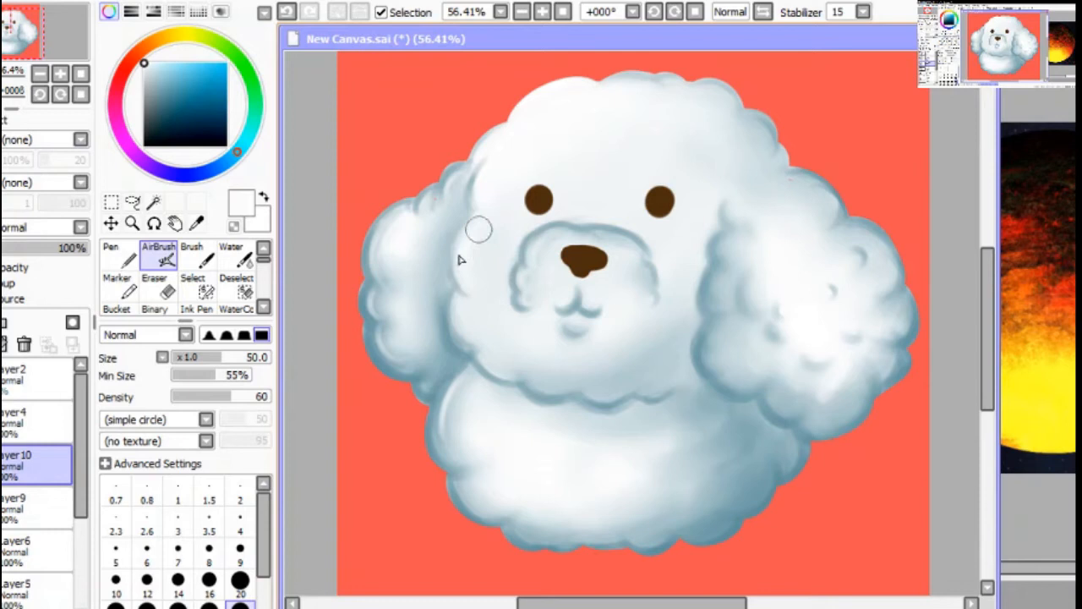
# Add new layers and airbrush white highlights at size 50 over the head and left ear
pyautogui.click(34, 504)
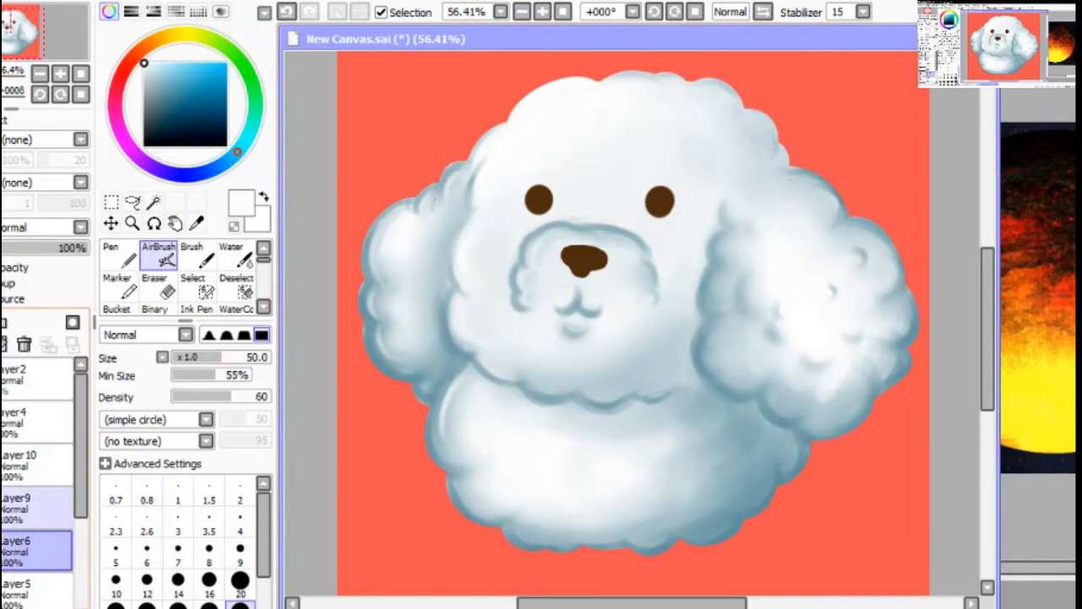
pyautogui.click(33, 459)
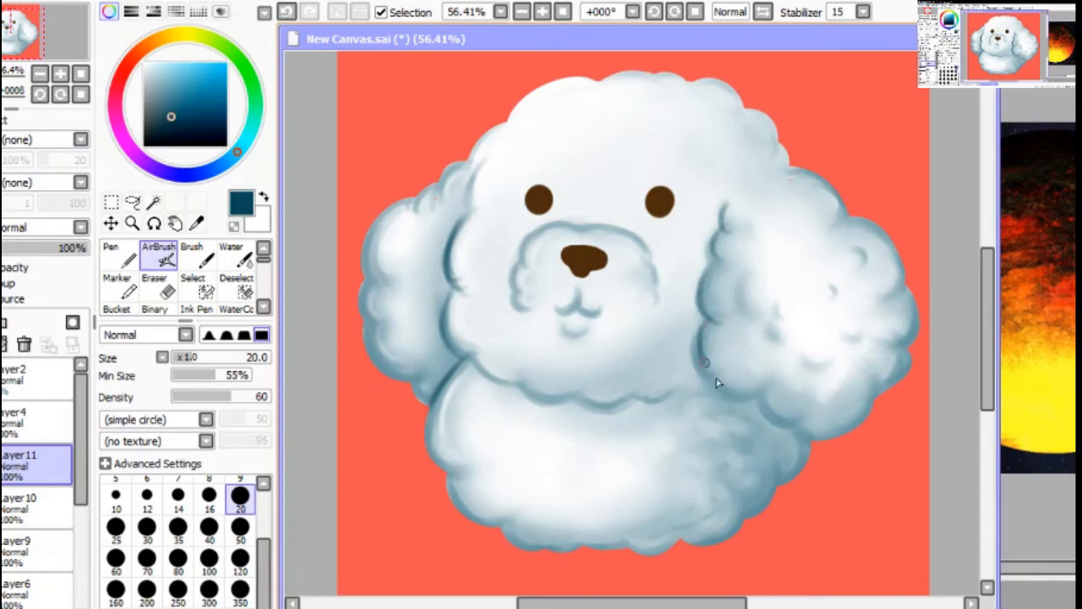
# Paint dark teal shadows into the chin and chest fur creases with the AirBrush, then blend them with the Water brush
pyautogui.click(230, 250)
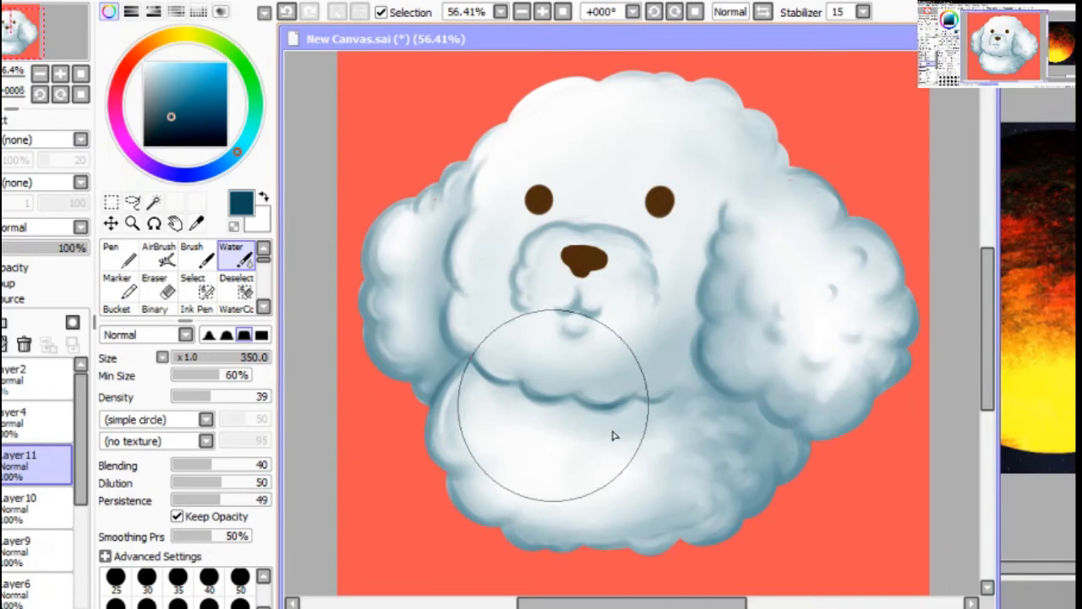
pyautogui.click(159, 252)
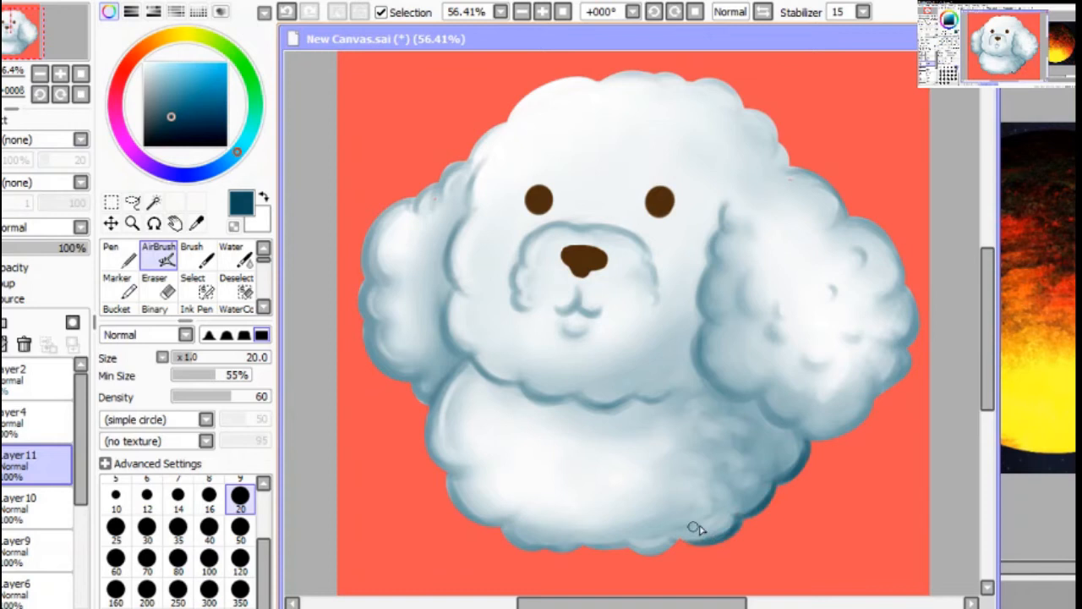
pyautogui.click(230, 254)
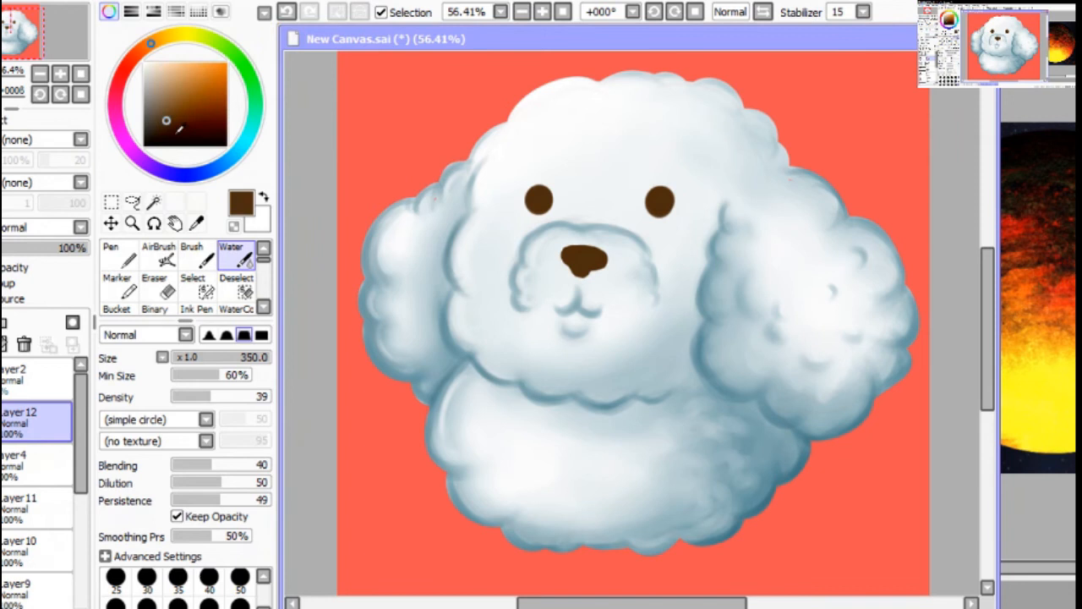
# Recolour the eyes and nose brown with dark centres on Layer12, then add small pale highlights at size 9
pyautogui.click(159, 250)
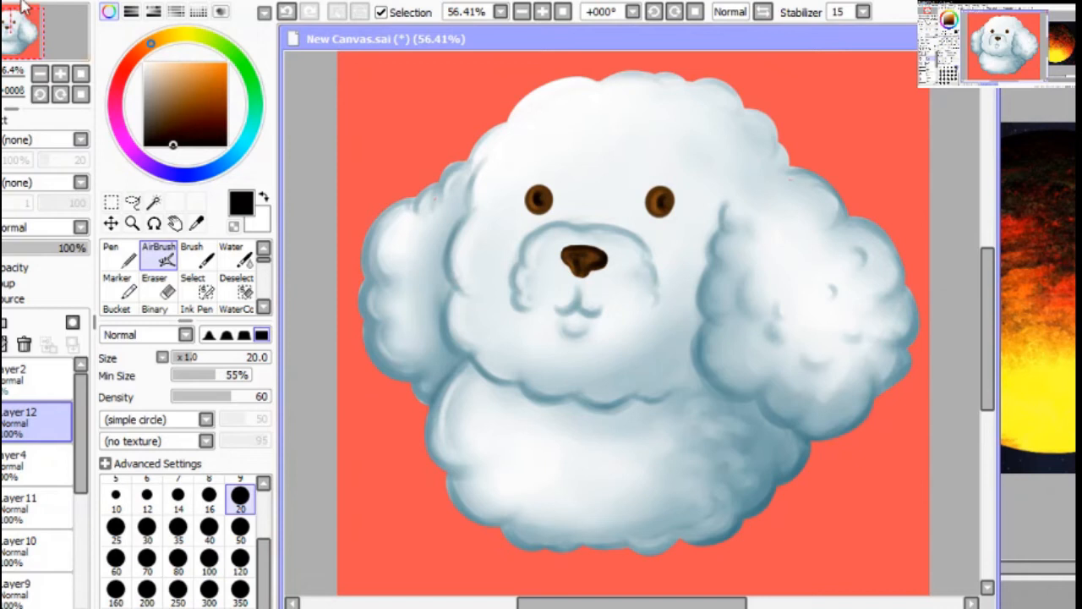
pyautogui.click(159, 71)
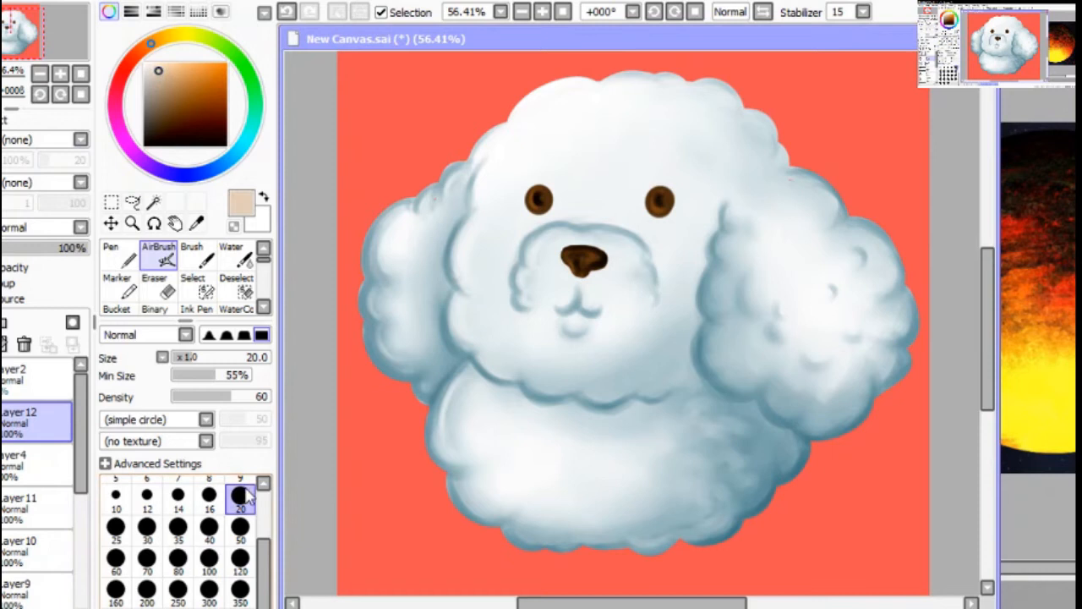
pyautogui.click(240, 497)
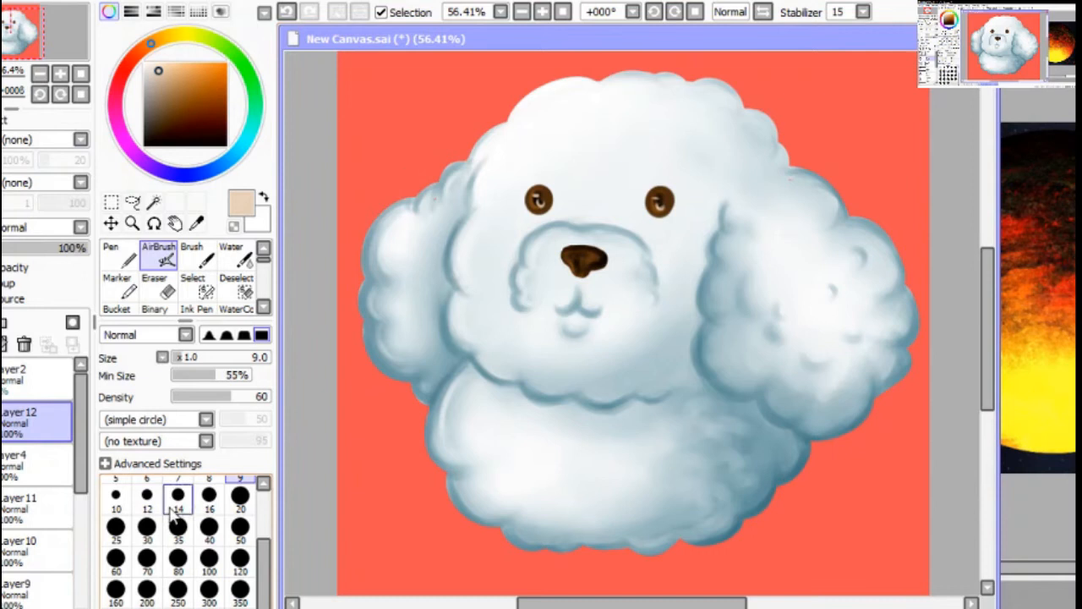
pyautogui.click(240, 497)
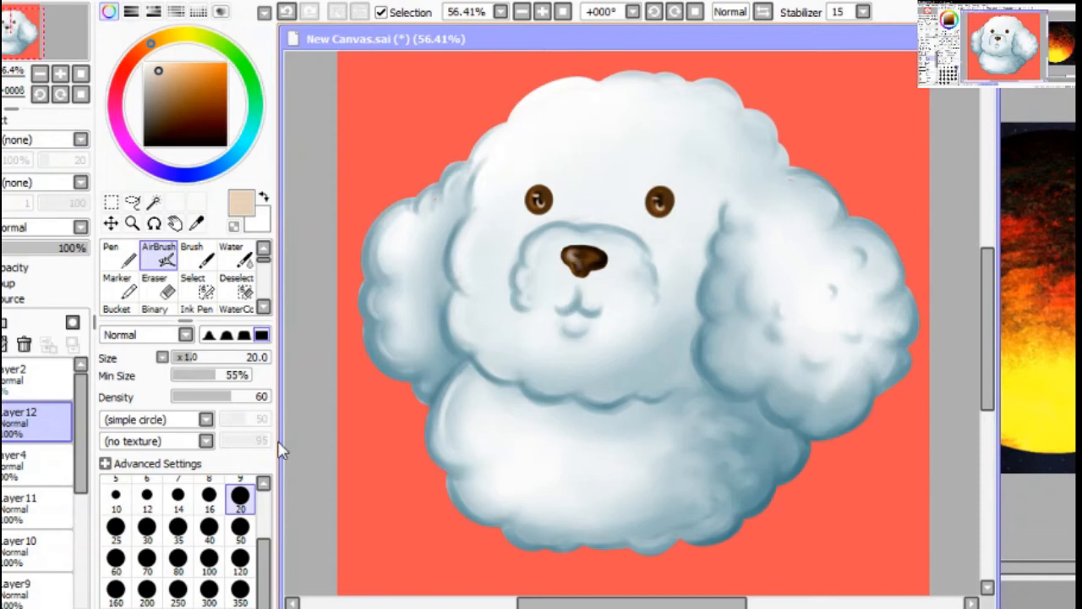
pyautogui.click(240, 498)
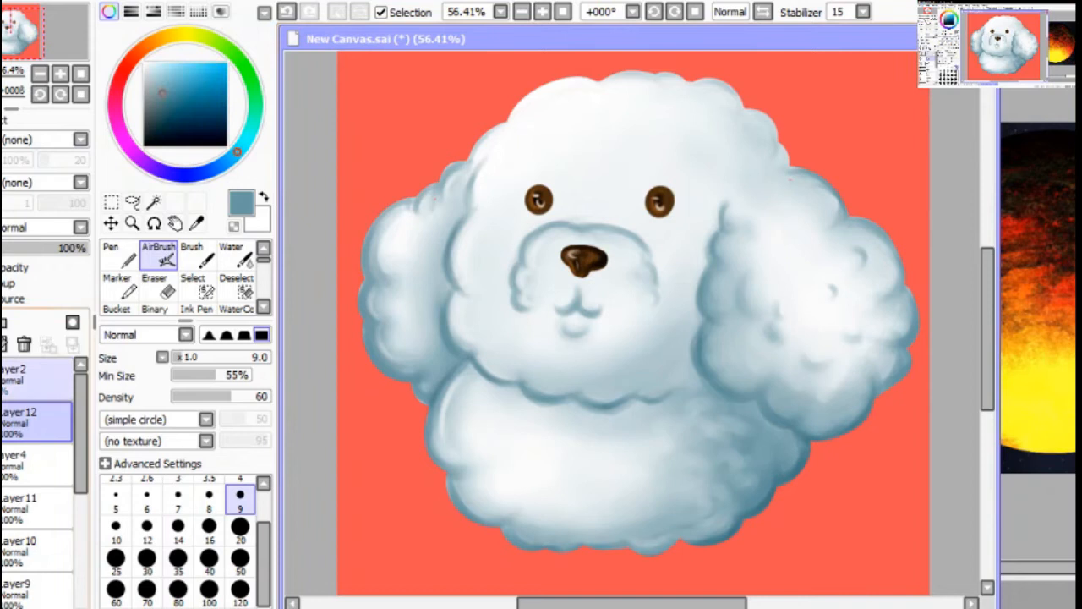
# Airbrush soft blue-grey shading and white highlights over the head, muzzle and body fur
pyautogui.click(146, 526)
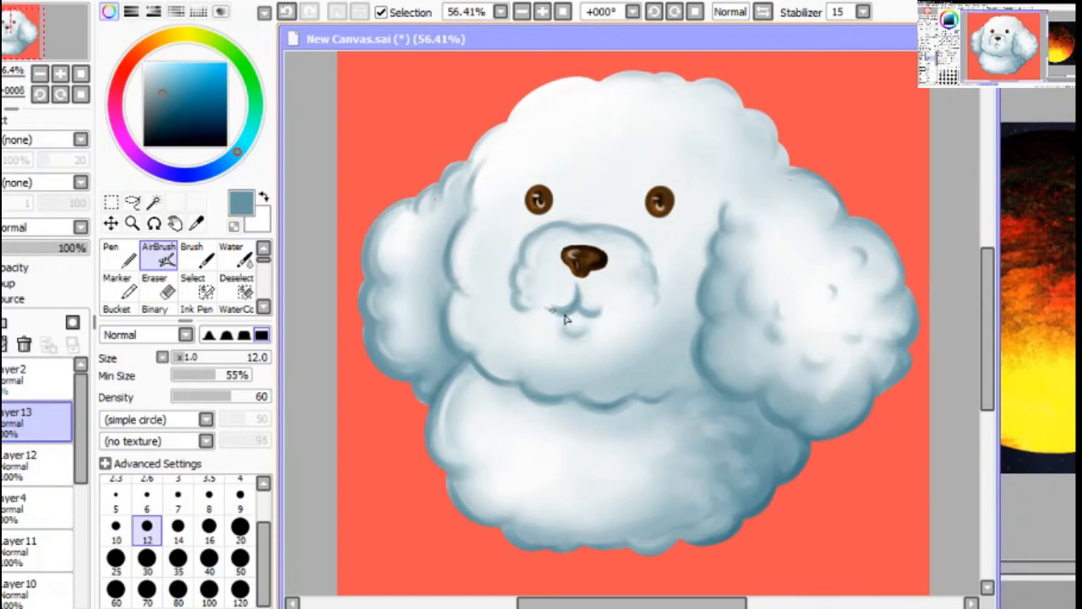
pyautogui.click(178, 557)
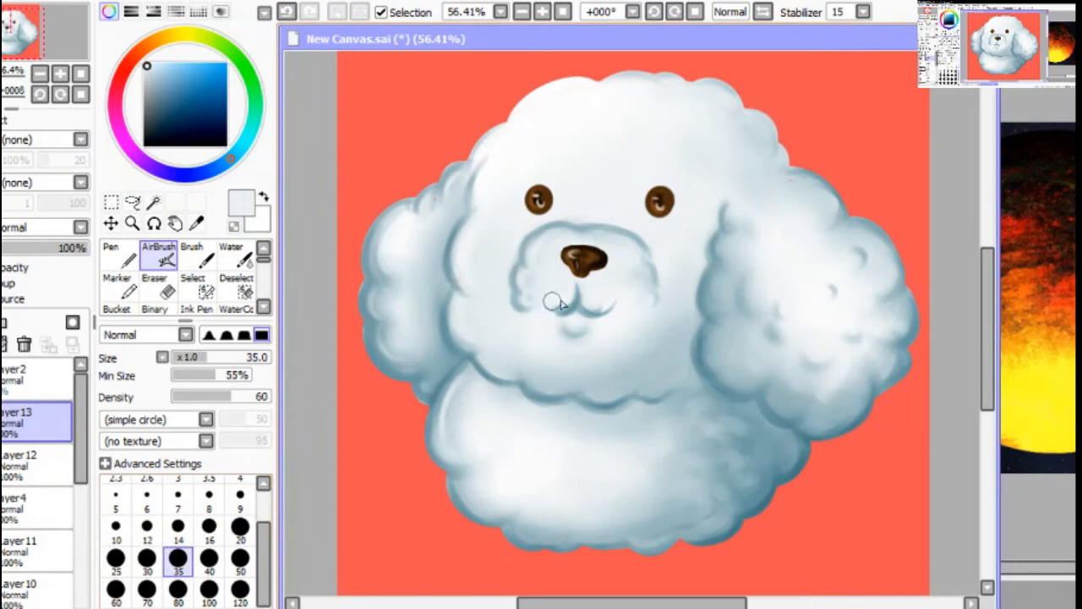
pyautogui.click(240, 528)
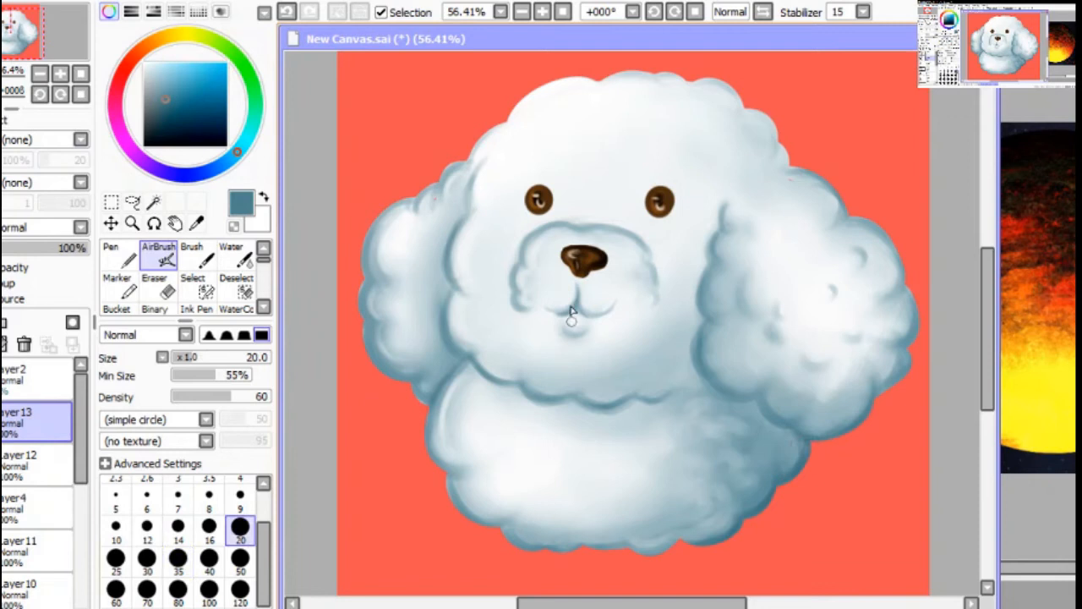
pyautogui.click(240, 572)
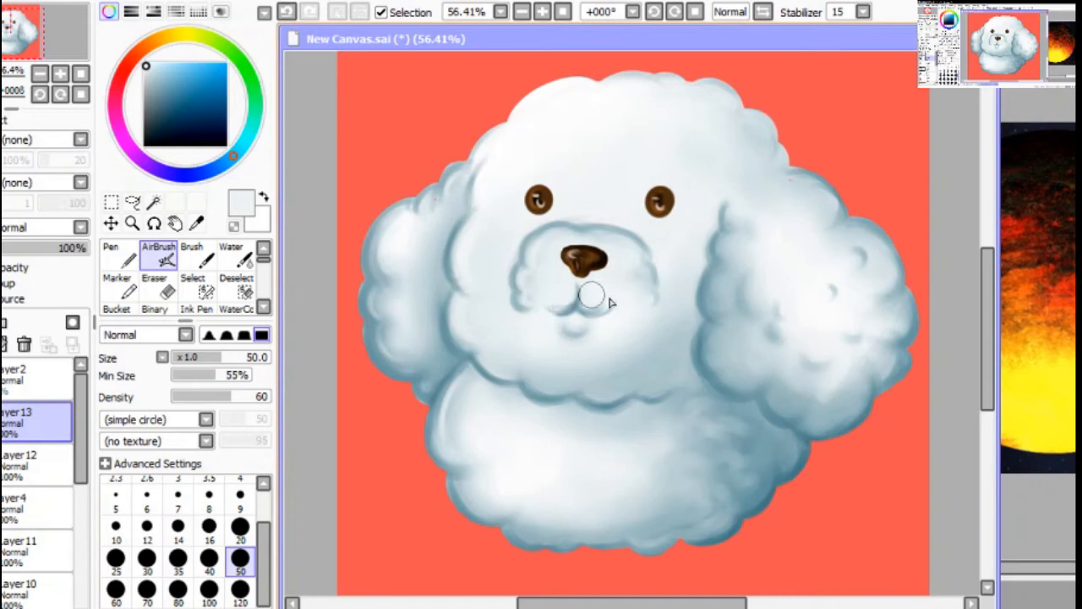
pyautogui.click(240, 528)
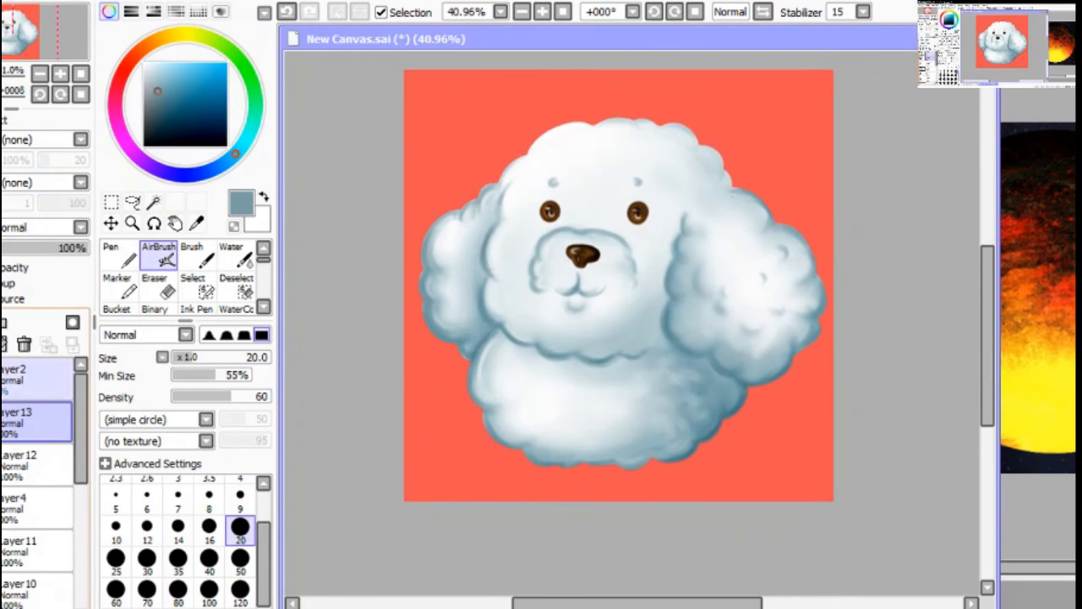
# Add two new empty layers for the lighting and pick a pale yellow with the Airbrush at size 350
pyautogui.click(240, 595)
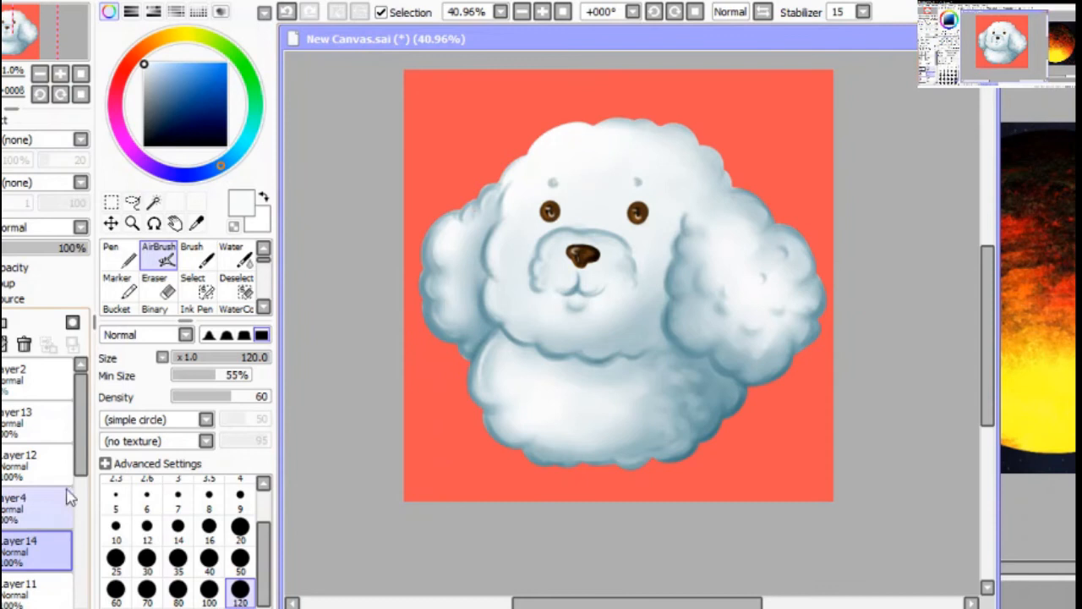
pyautogui.click(192, 34)
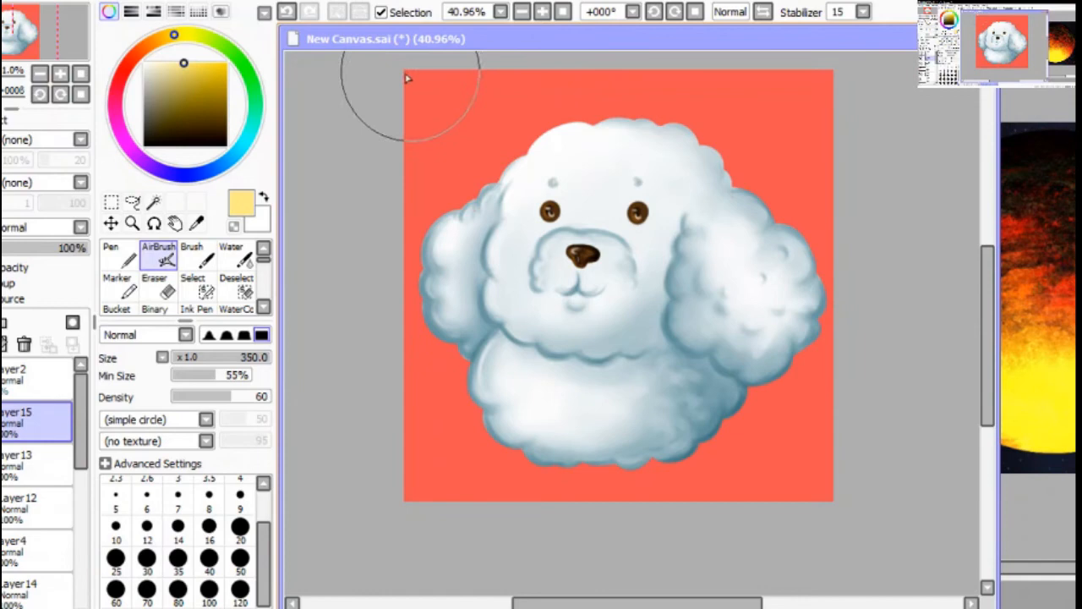
# Airbrush a broad yellow glow from the top-left corner over the dog and shift it to a paler yellow
pyautogui.moveTo(431, 93); pyautogui.dragTo(626, 229)
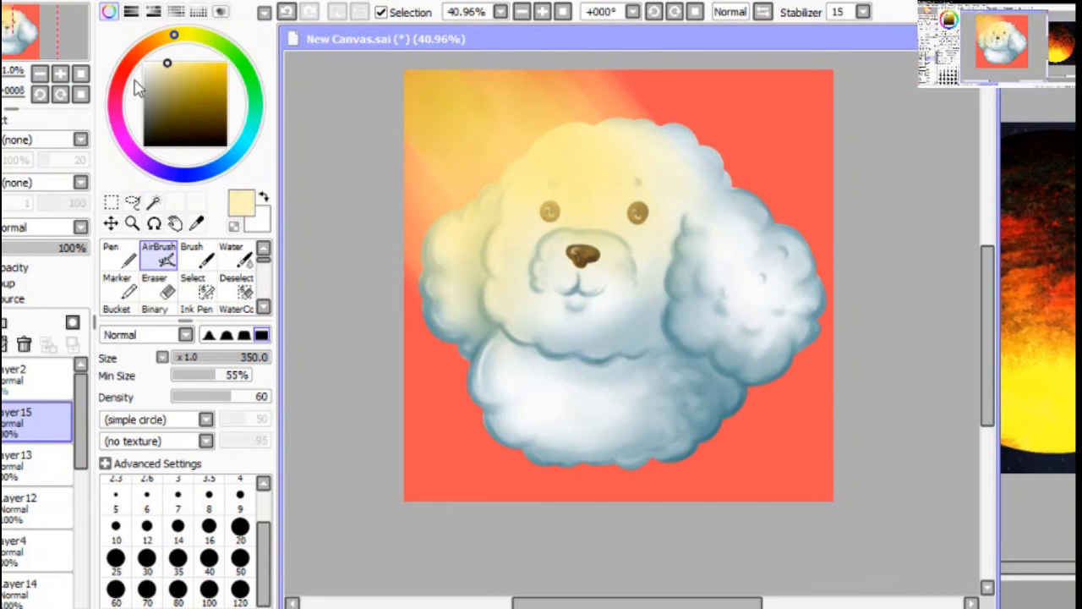
pyautogui.click(240, 561)
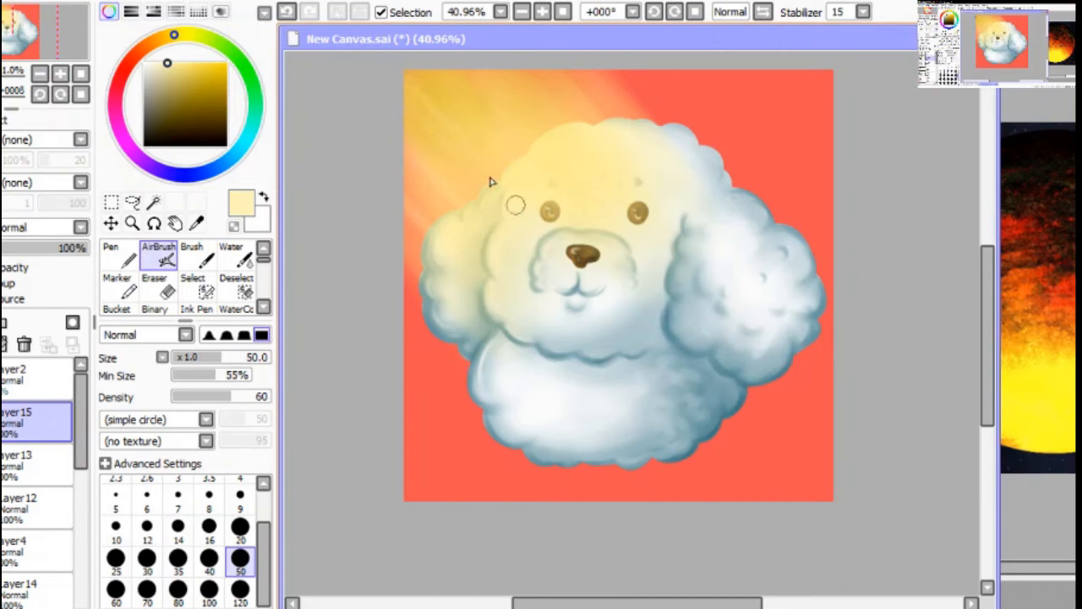
pyautogui.moveTo(622, 195)
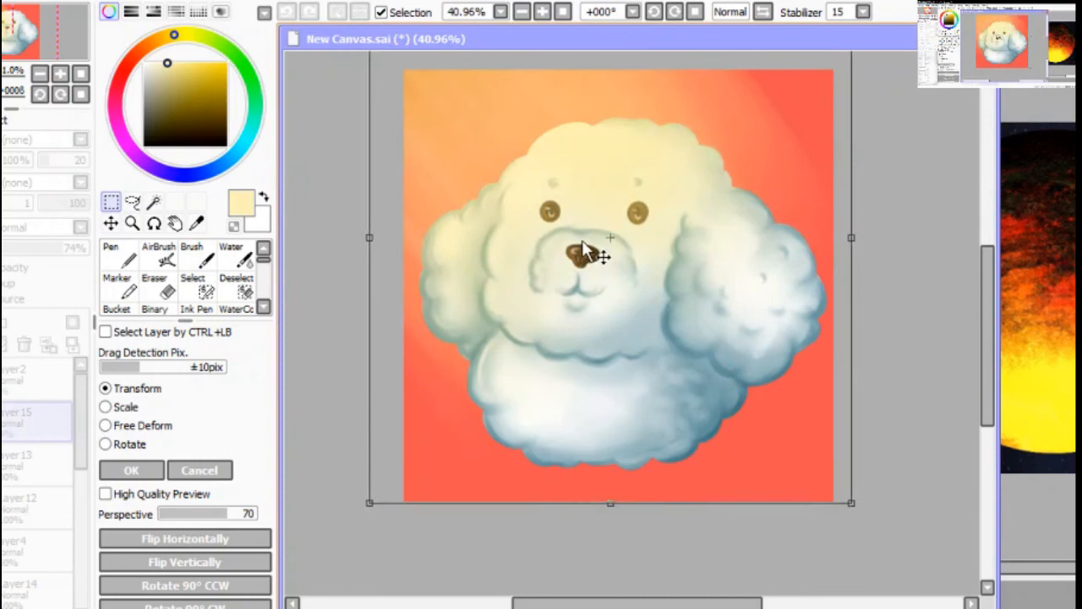
# Confirm the glow transform, lower Layer 15's opacity, and airbrush thin pale rays from the top-left on Layer 16
pyautogui.click(132, 470)
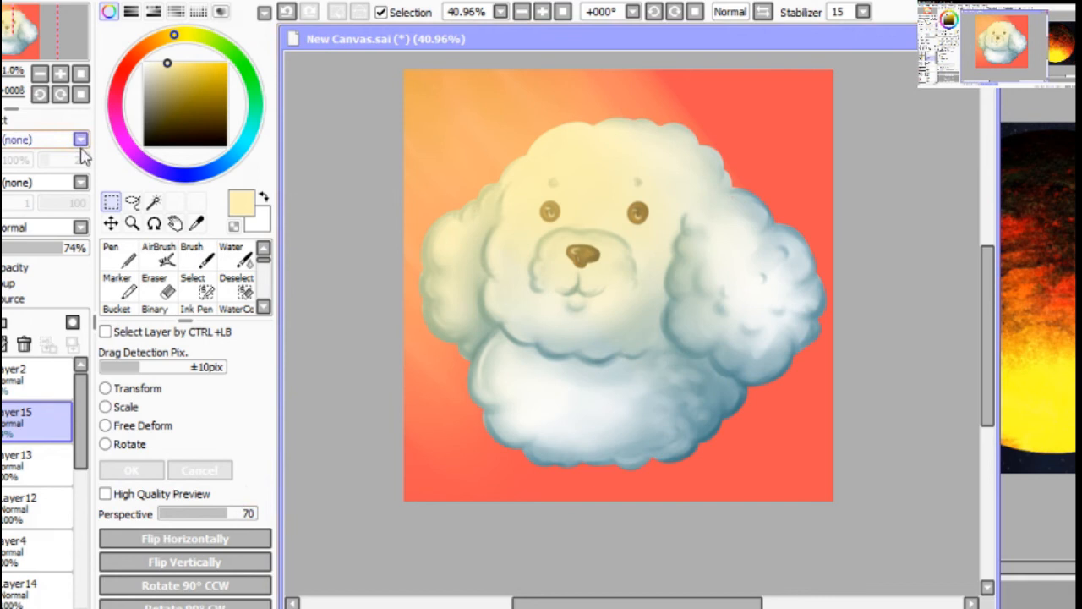
pyautogui.click(158, 253)
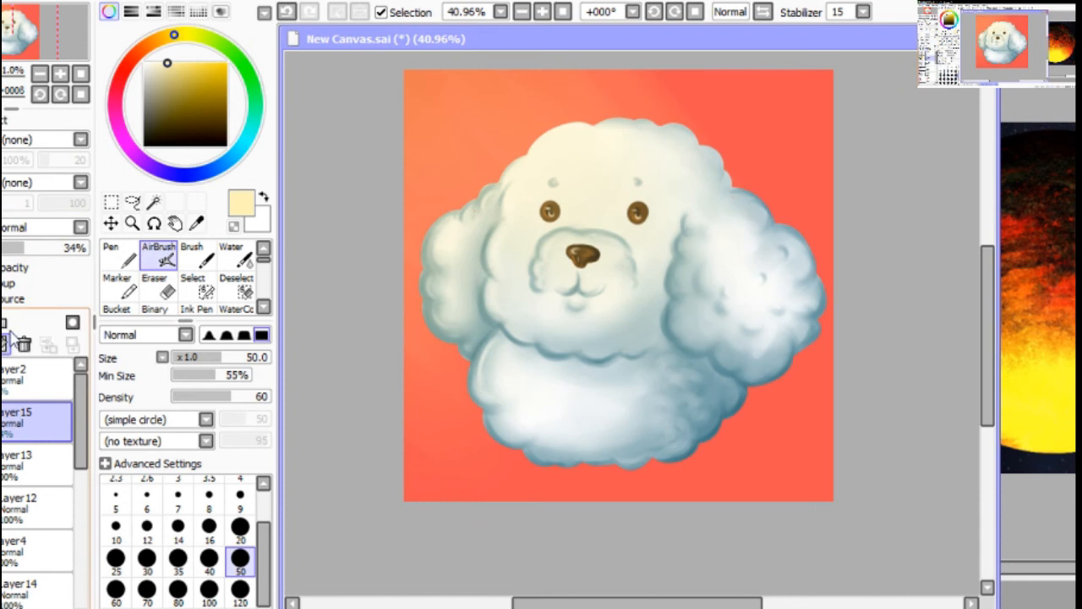
pyautogui.click(111, 252)
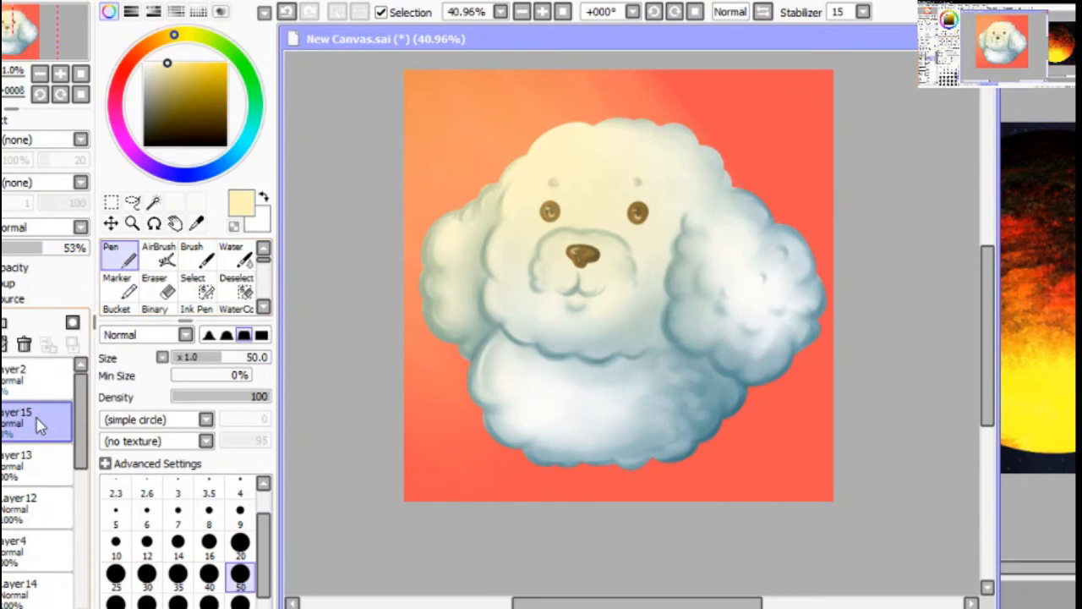
pyautogui.click(159, 254)
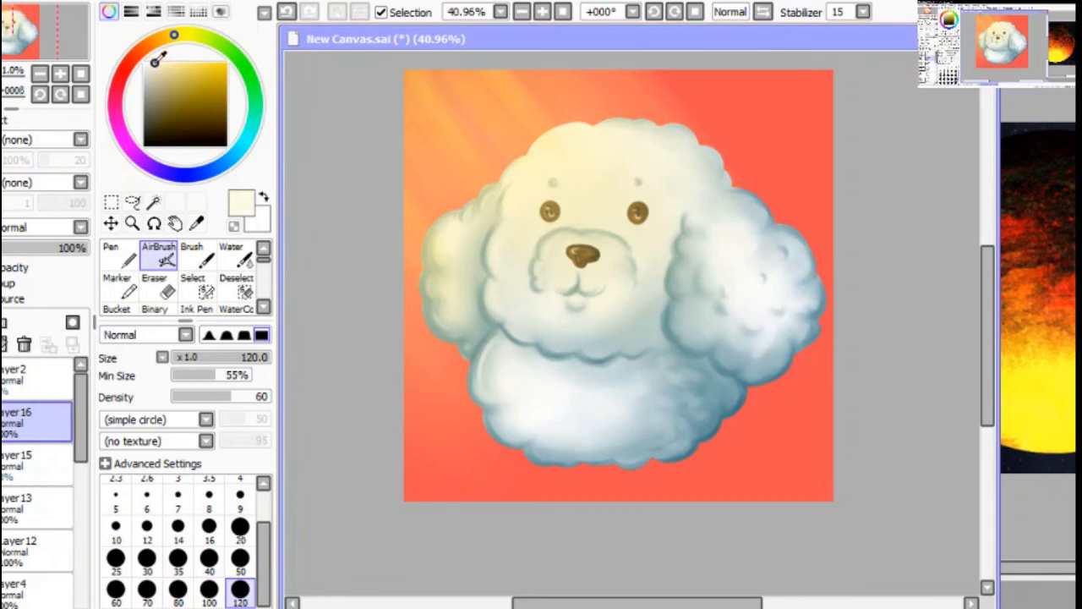
# Paint small white star sparkles on a new layer, then begin tinting the lower background dark red
pyautogui.click(240, 526)
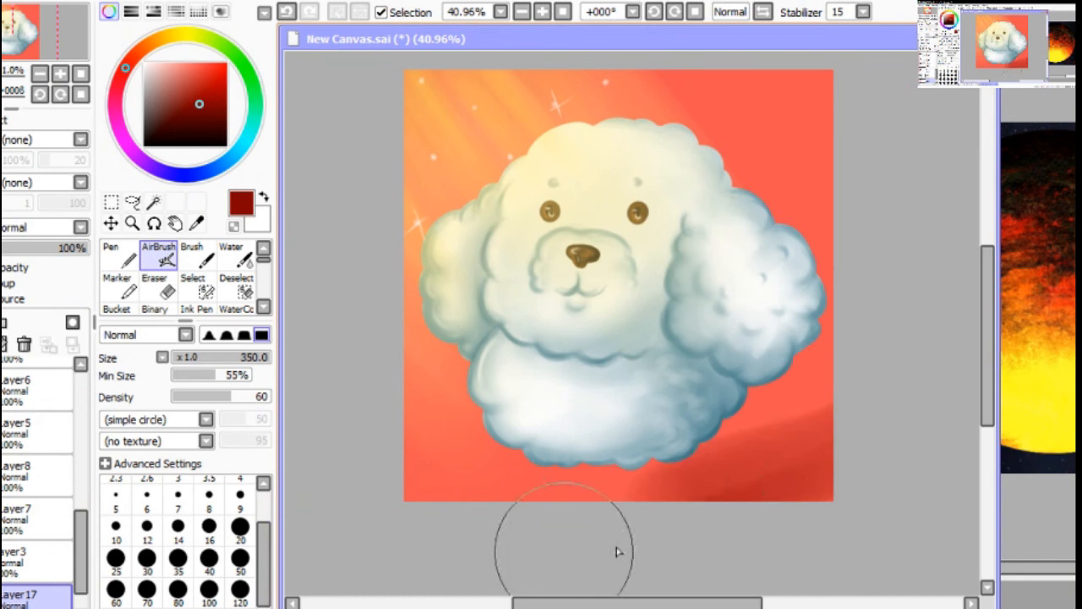
# Try Water and Brush, then darken the background edges in dark red with the Fuzzystatic Airbrush on Layer 18
pyautogui.click(230, 254)
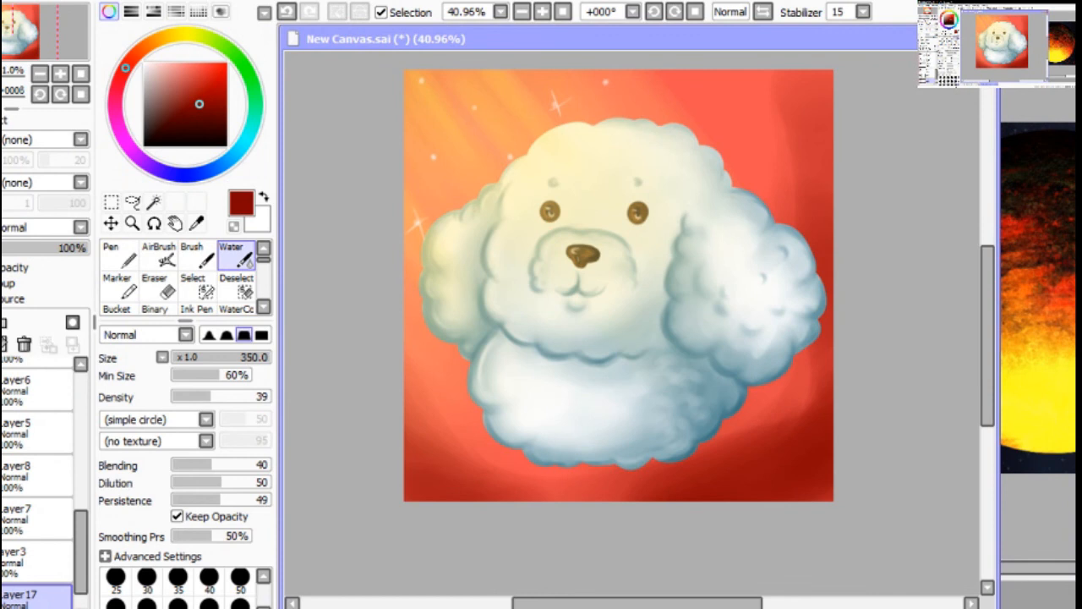
pyautogui.click(191, 253)
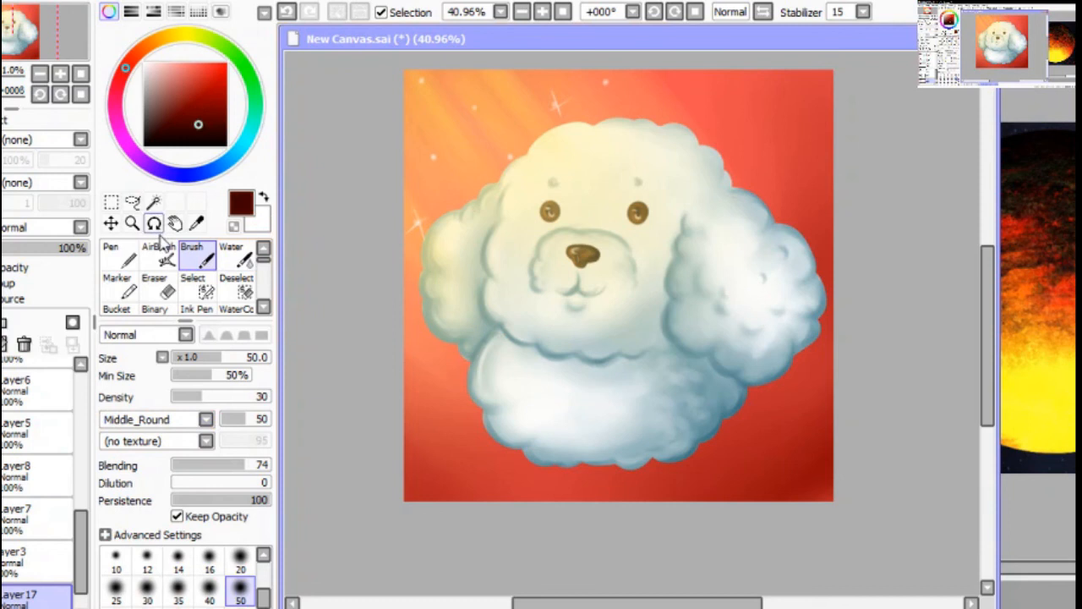
pyautogui.click(159, 254)
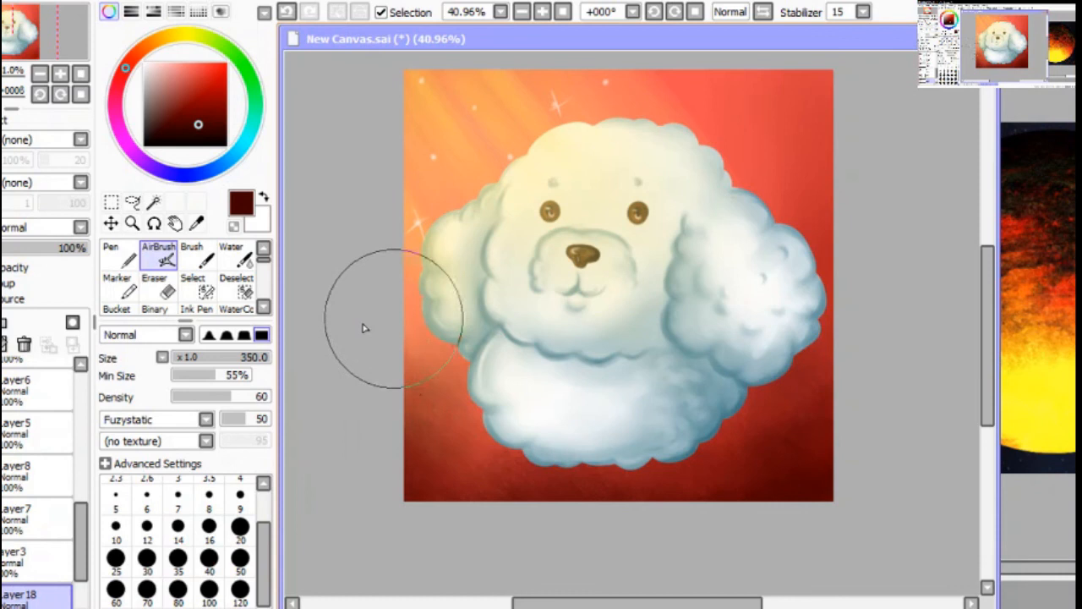
pyautogui.moveTo(464, 477)
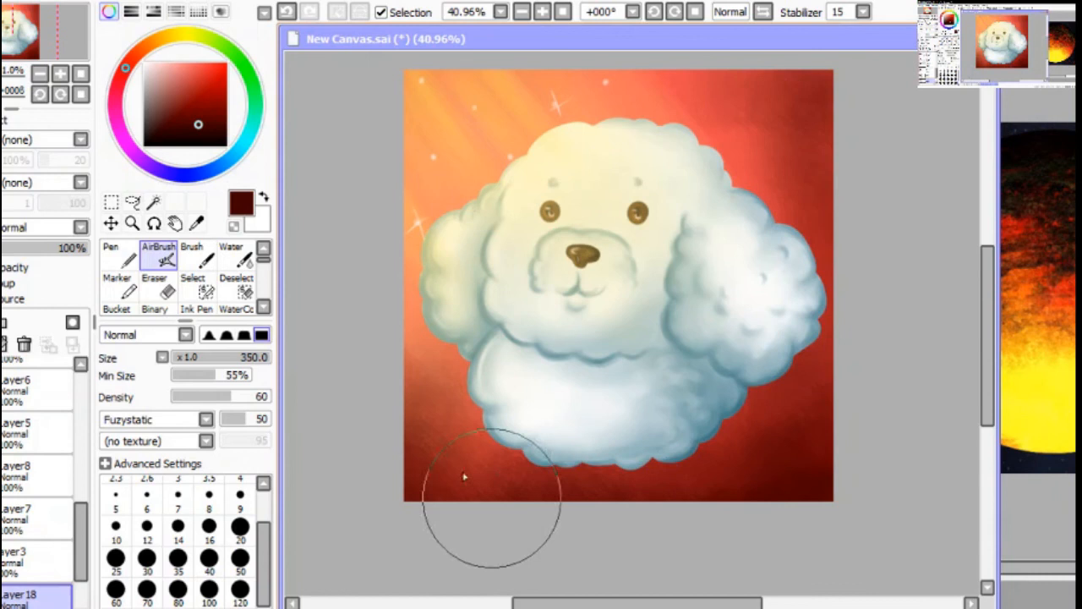